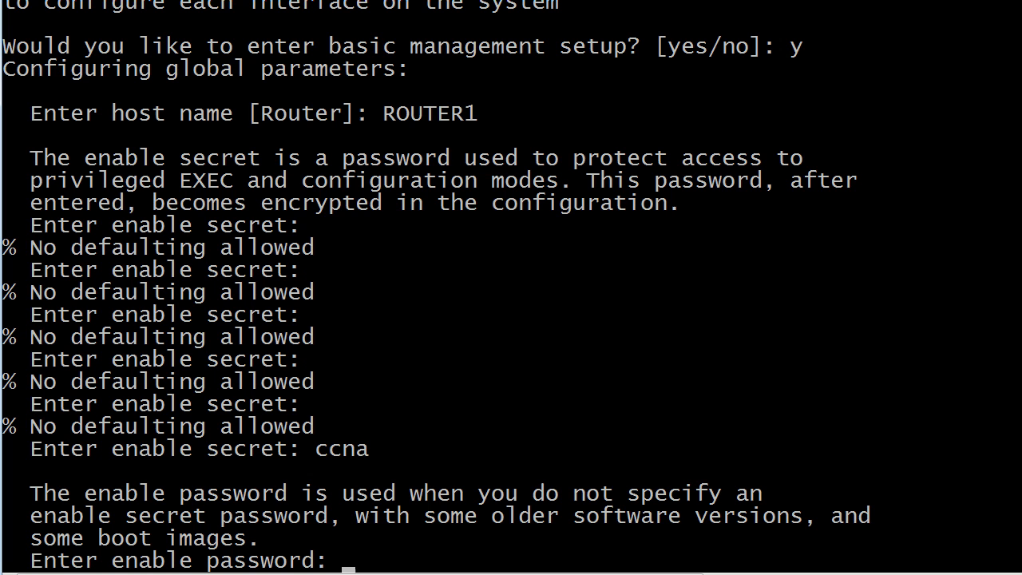
{"action": "mouse_move", "coordinate": [684, 421]}
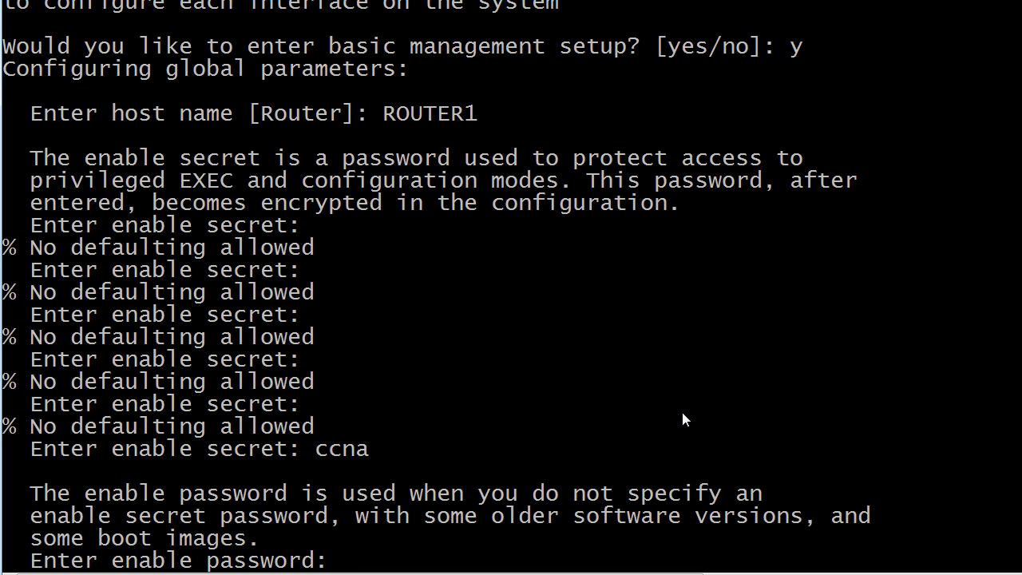
{"action": "mouse_move", "coordinate": [610, 364]}
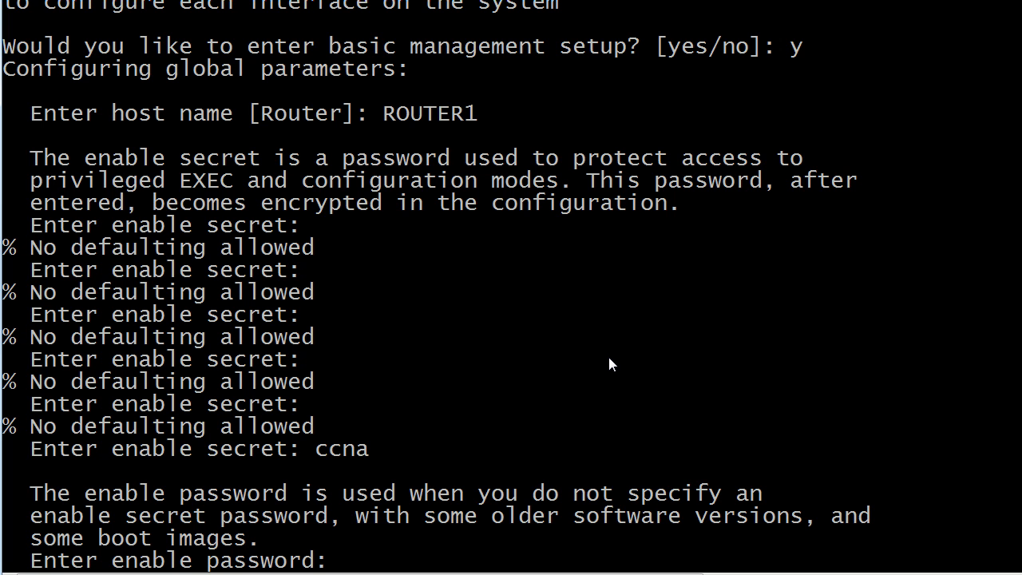
Step: Scroll through the aborted setup output showing hostname ROUTER1 and the interface summary
{"action": "scroll", "scroll_direction": "down", "scroll_amount": 3}
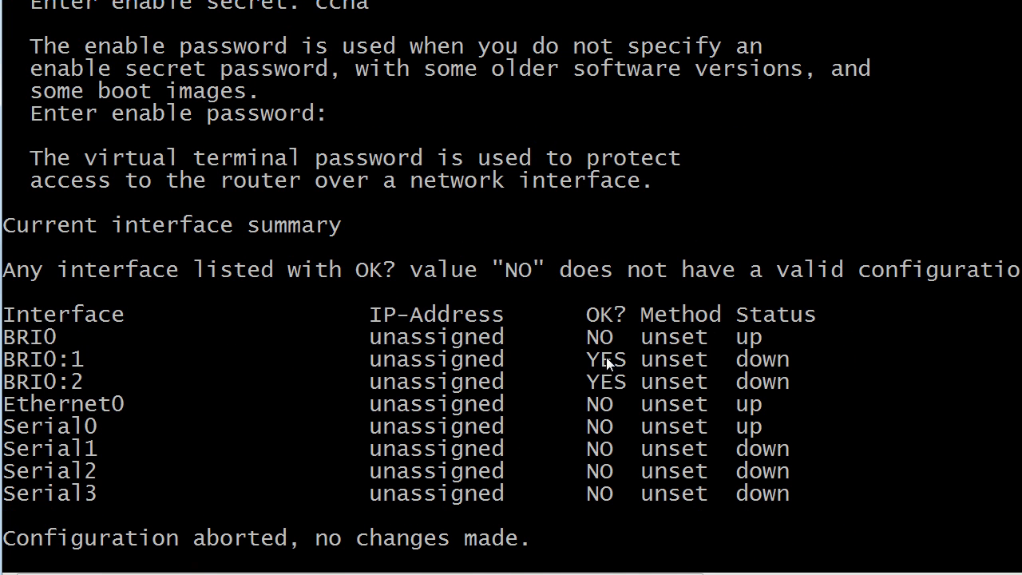
{"action": "mouse_move", "coordinate": [88, 558]}
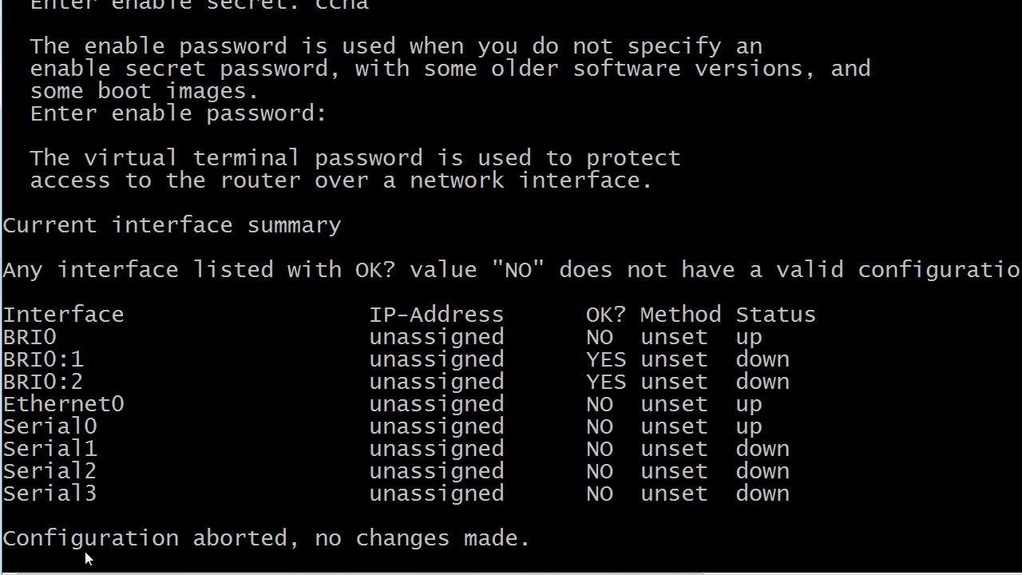
{"action": "mouse_move", "coordinate": [322, 551]}
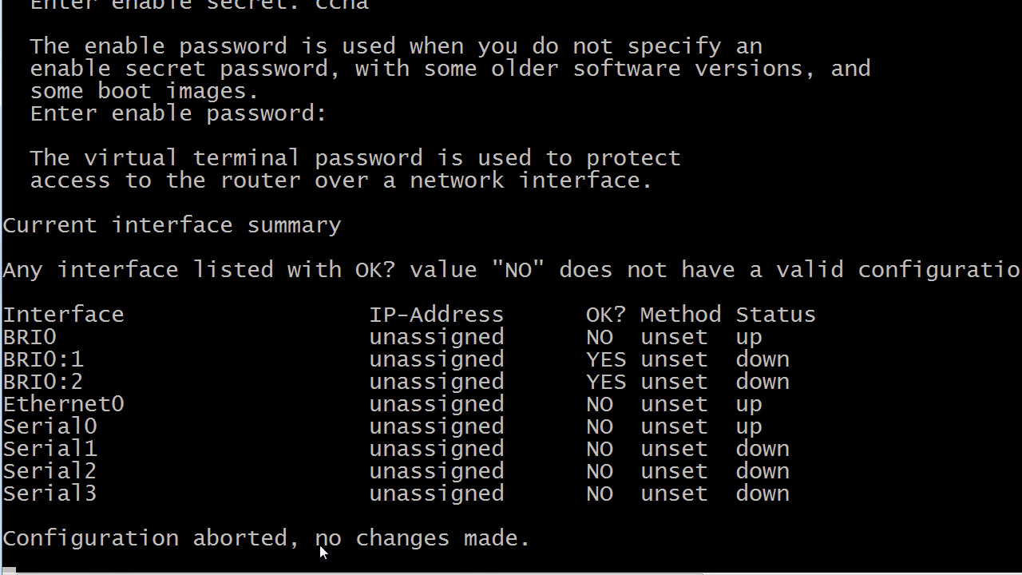
{"action": "mouse_move", "coordinate": [493, 546]}
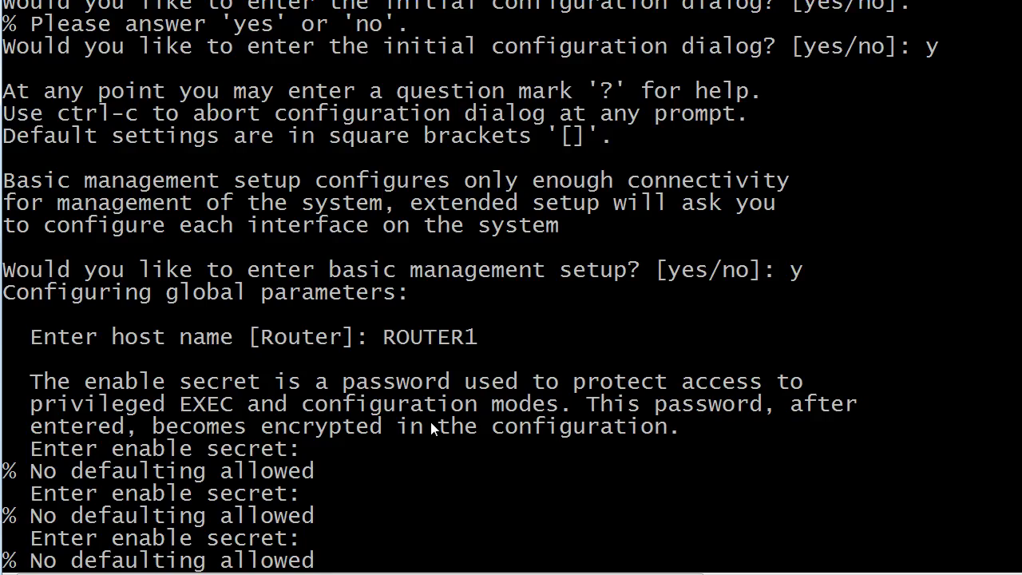
{"action": "scroll", "scroll_direction": "up", "scroll_amount": 3}
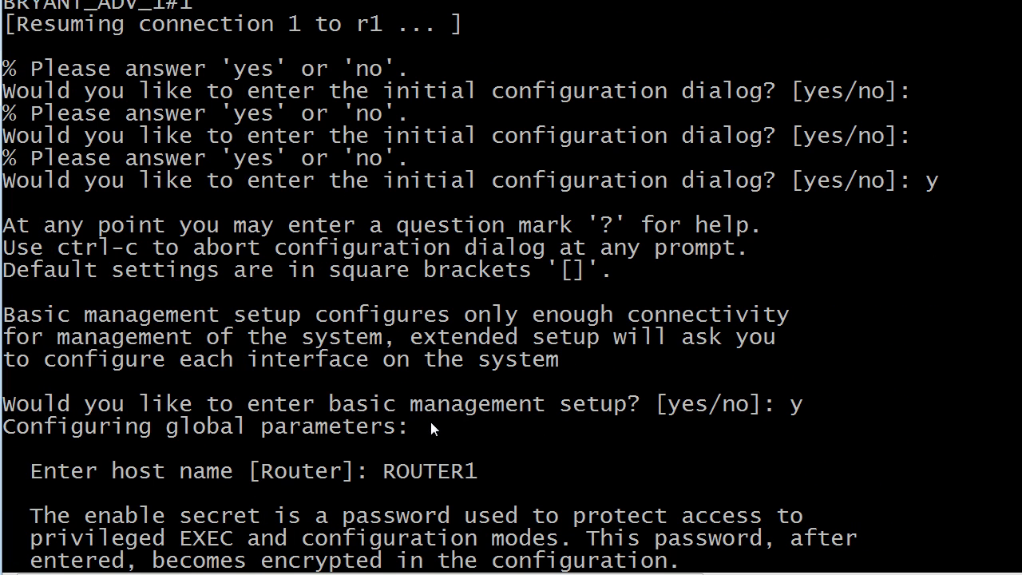
{"action": "mouse_move", "coordinate": [12, 256]}
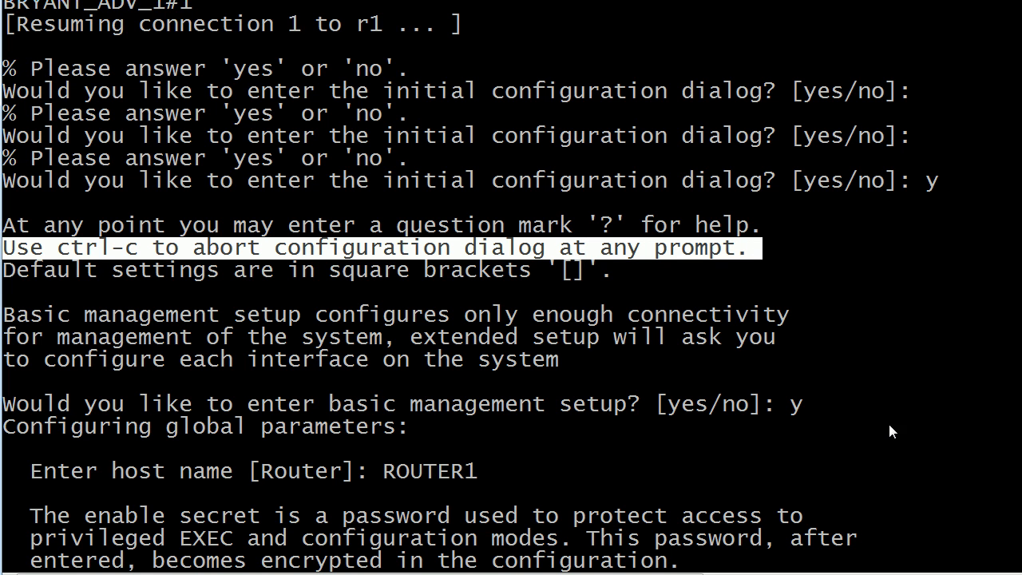
{"action": "mouse_move", "coordinate": [909, 414]}
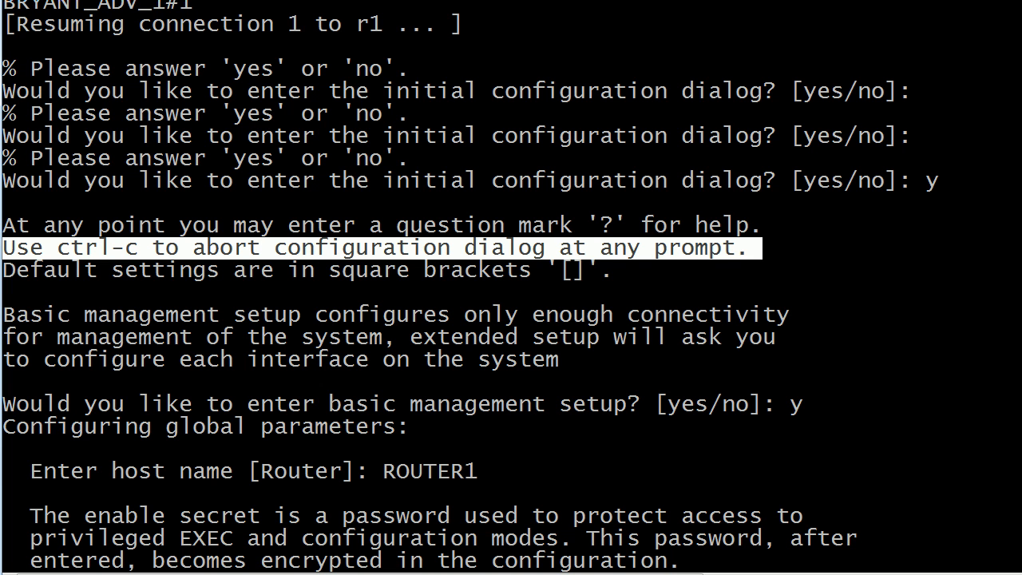
{"action": "mouse_move", "coordinate": [539, 509]}
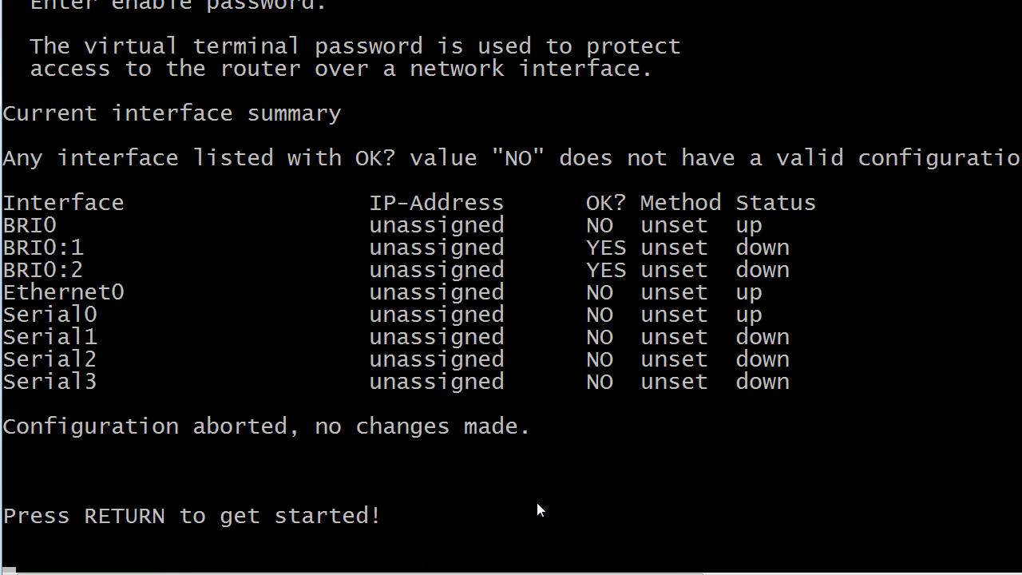
Step: Resume the R2 session, ping 11.11.1.1 with 0 percent success, and start an extended ping
{"action": "key", "text": "Return"}
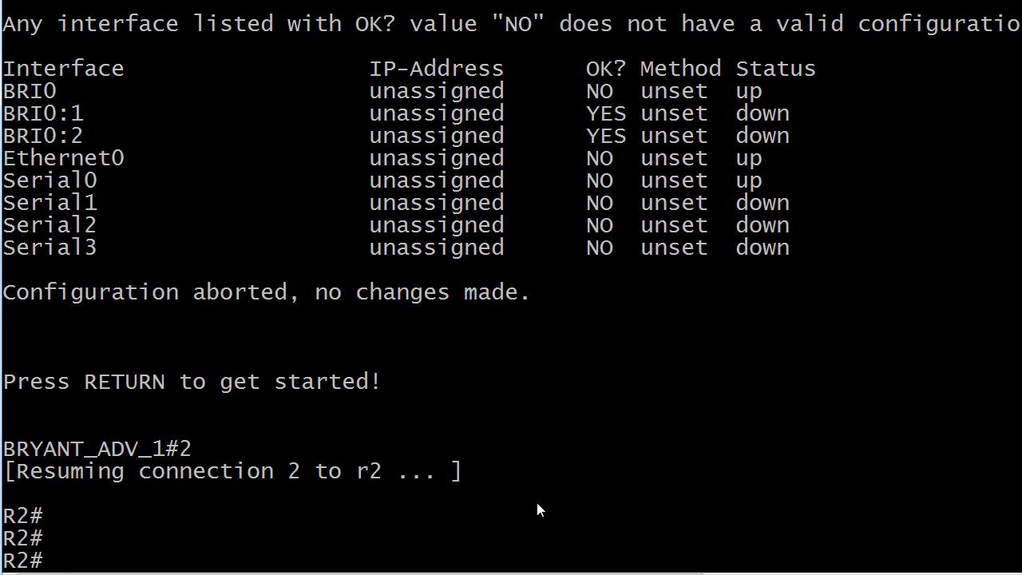
{"action": "type", "text": "ping 11.11.1.1"}
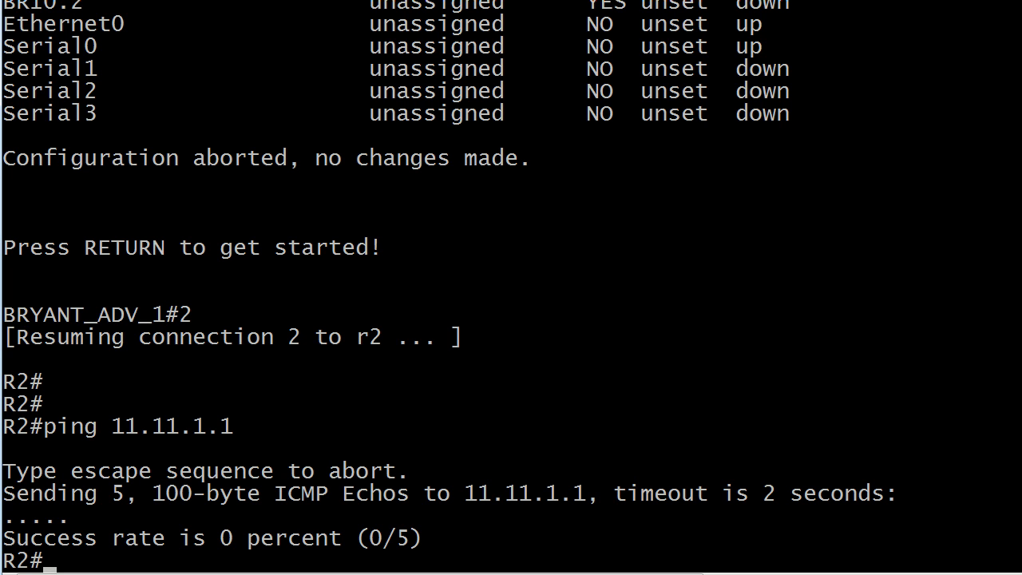
{"action": "type", "text": "ping 1"}
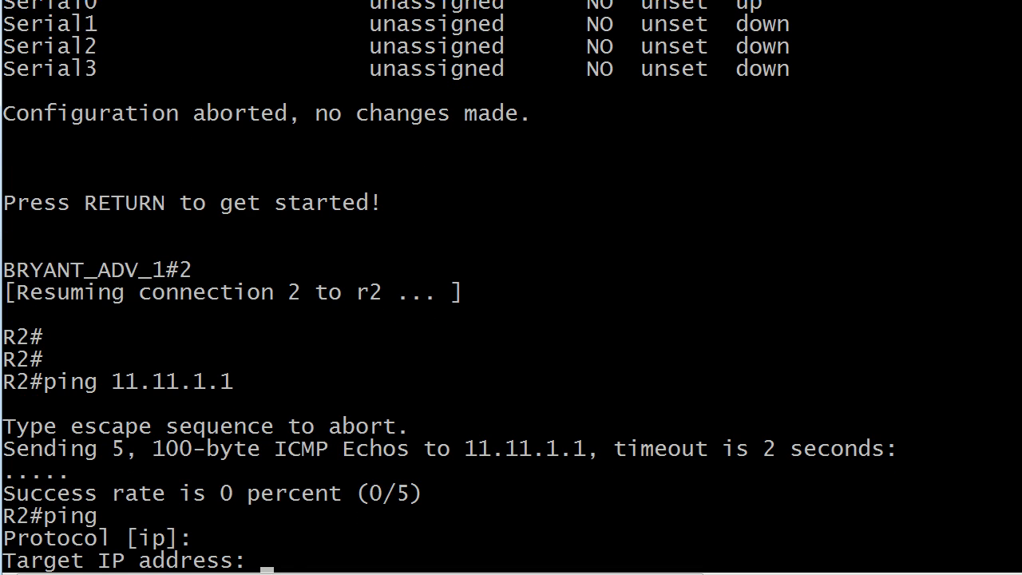
Step: Run a 5000-echo extended ping to 11.11.1.1, abort it, and resume R3
{"action": "type", "text": "11.11.1.1"}
{"action": "type", "text": "traceroute 10.1.1.1"}
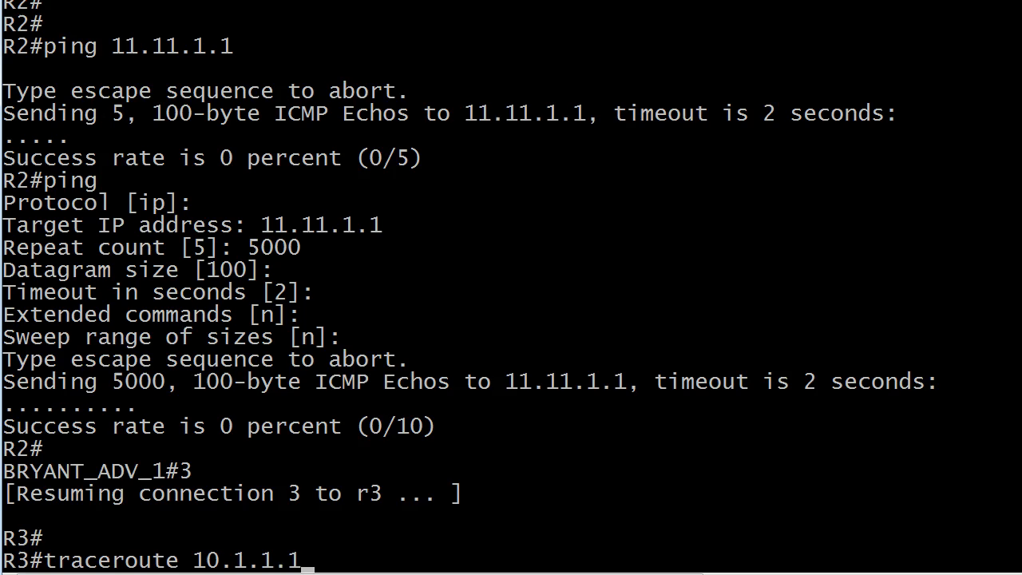
Step: Run traceroute 10.1.1.1 from R3 and abort it after hop 1 times out
{"action": "key", "text": "Return"}
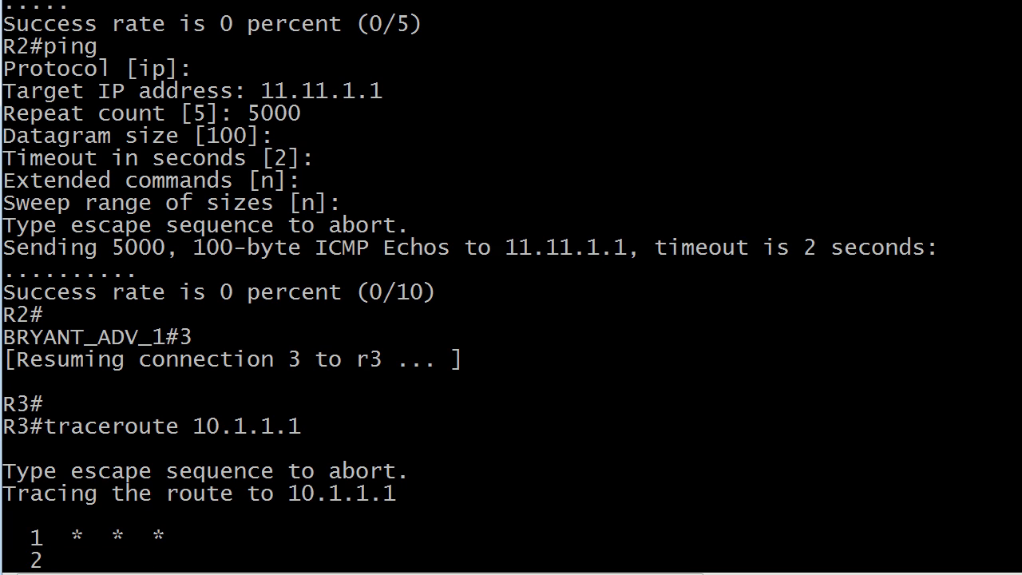
{"action": "scroll", "scroll_direction": "down", "scroll_amount": 3}
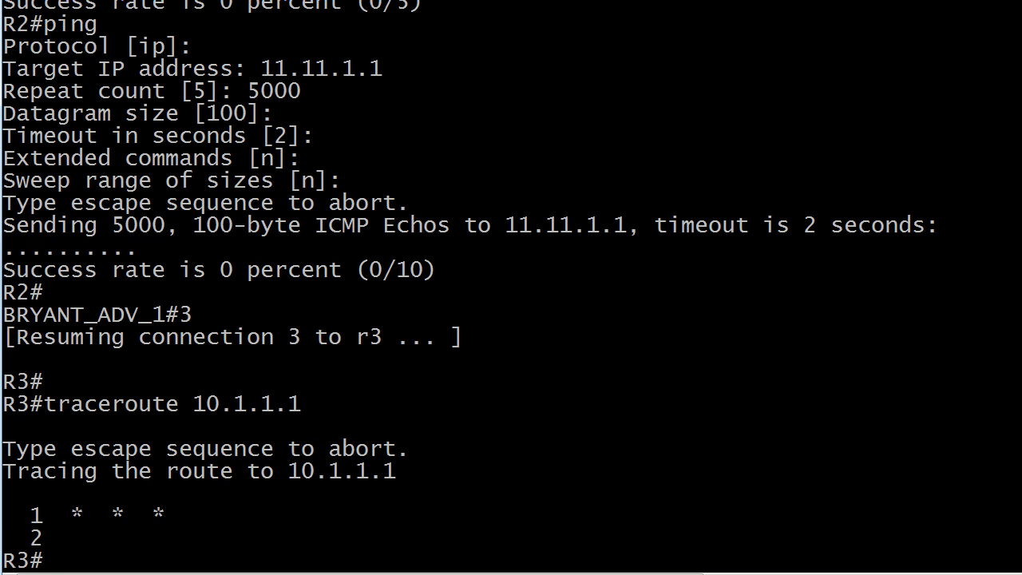